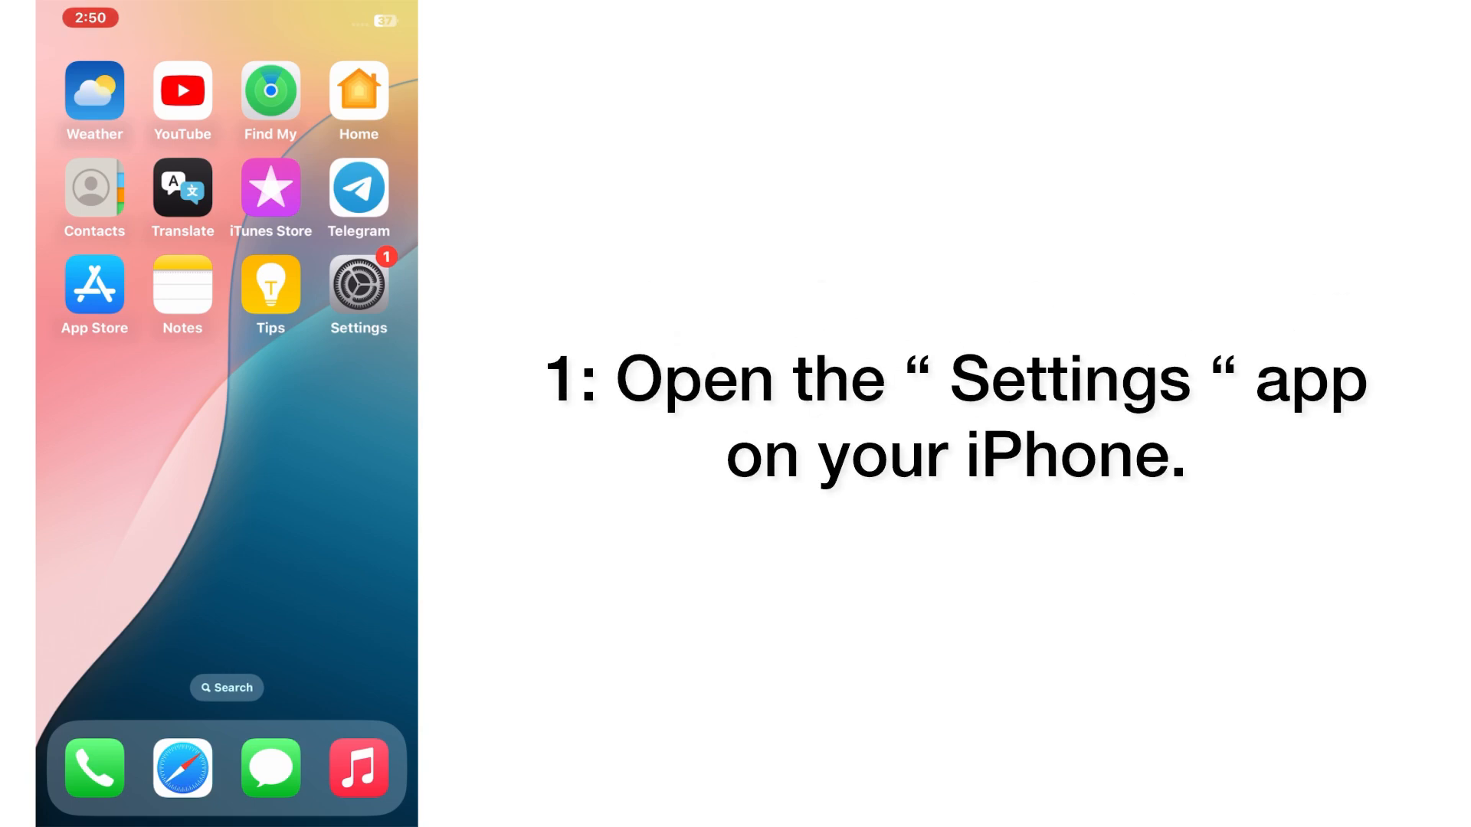
Step: Switch on Wi-Fi under Settings > Wi-Fi, then go back to the home screen
{"action": "left_click", "coordinate": [358, 290]}
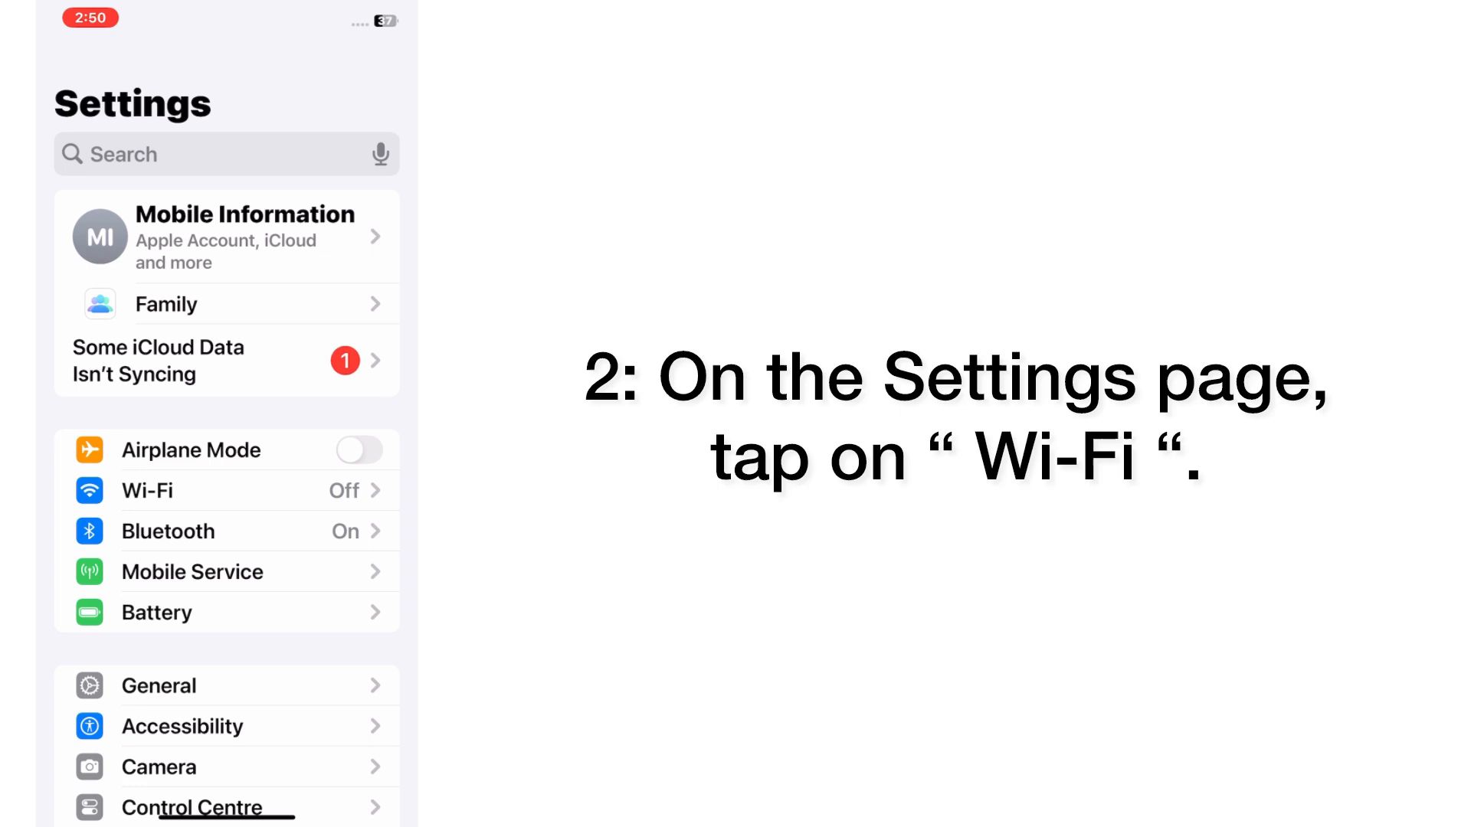
{"action": "left_click", "coordinate": [145, 489]}
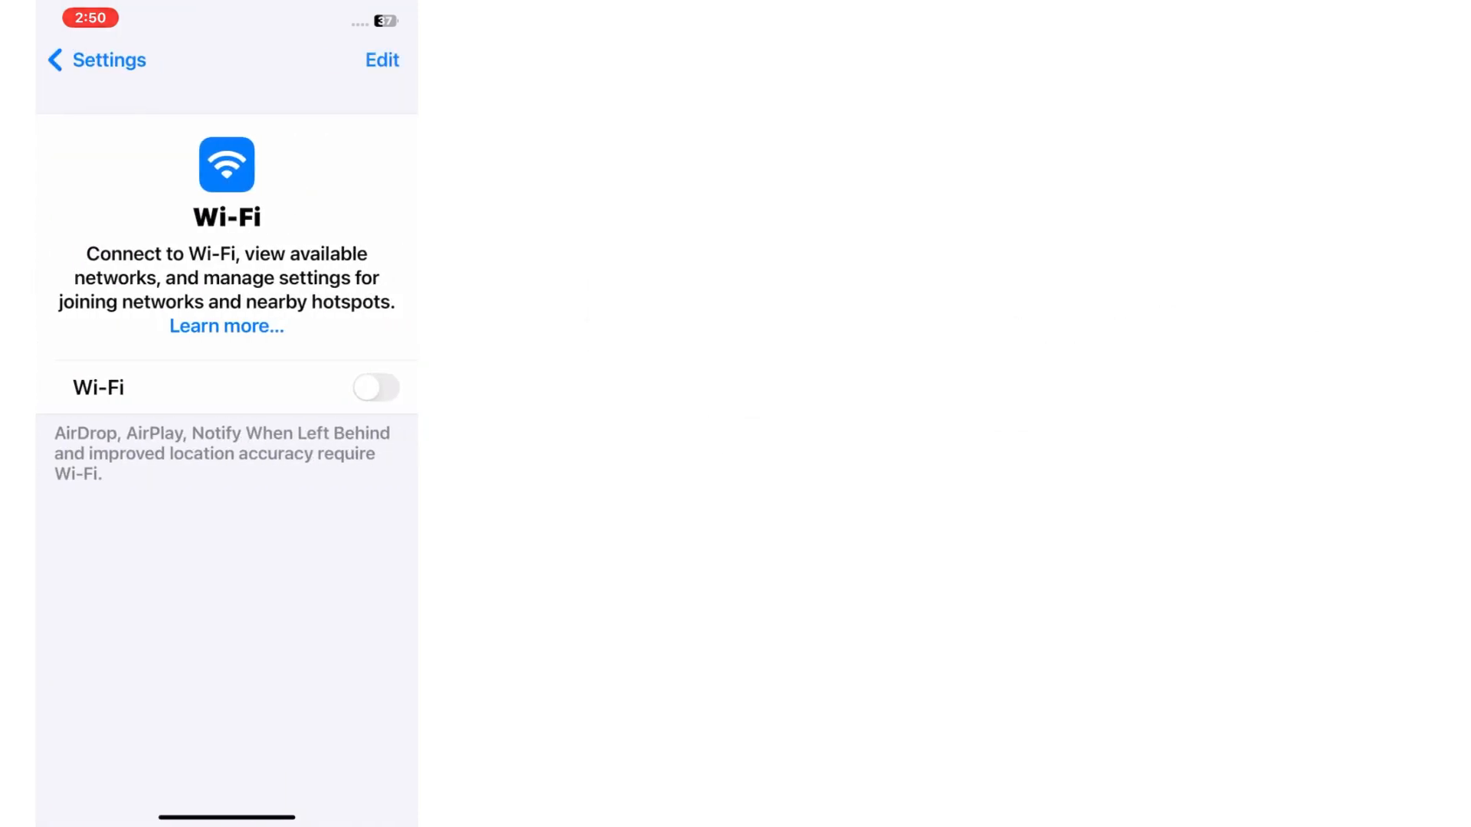
{"action": "left_click", "coordinate": [375, 386]}
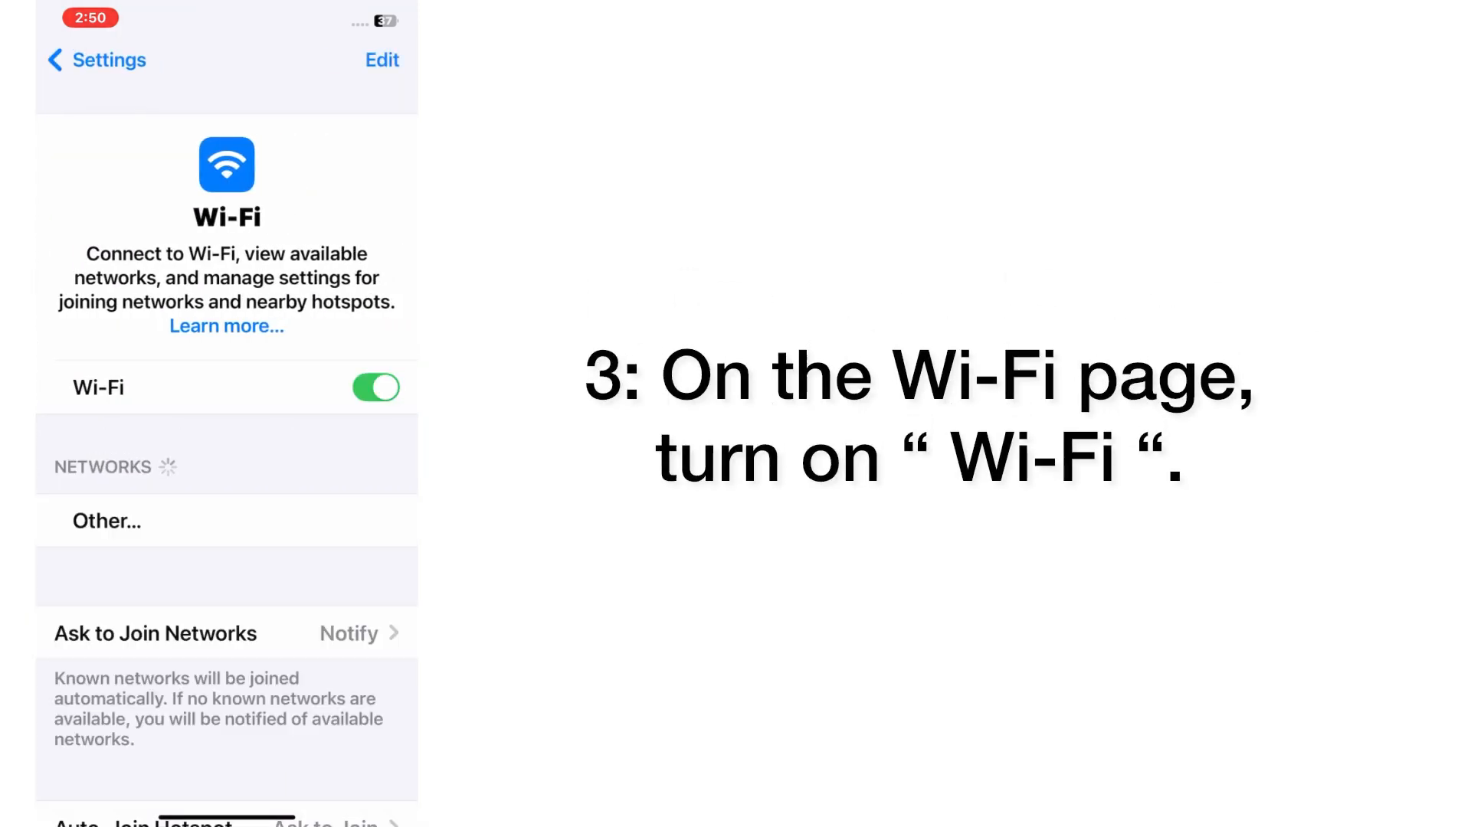
{"action": "left_click", "coordinate": [375, 386]}
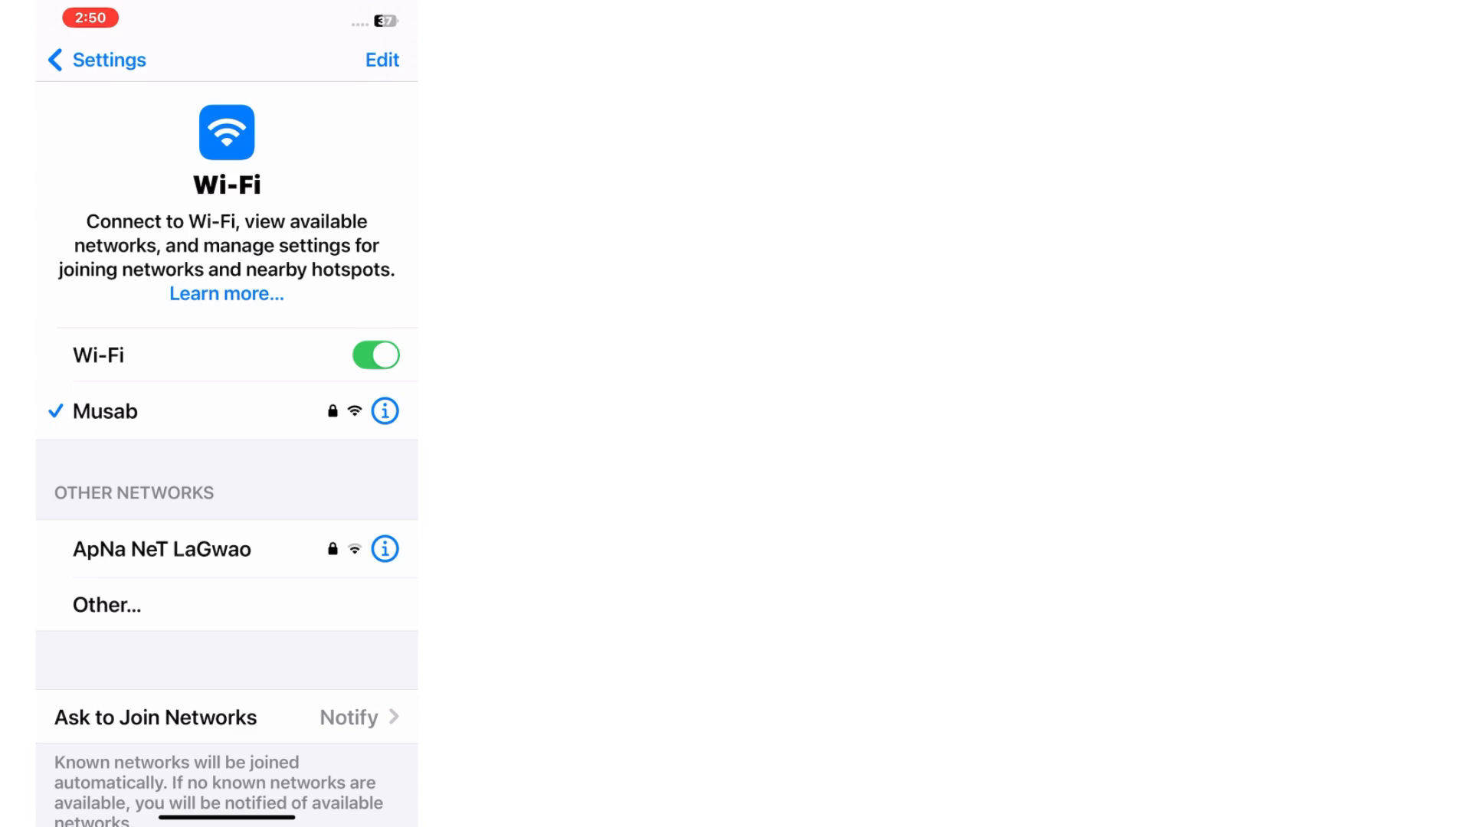
{"action": "left_click", "coordinate": [93, 60]}
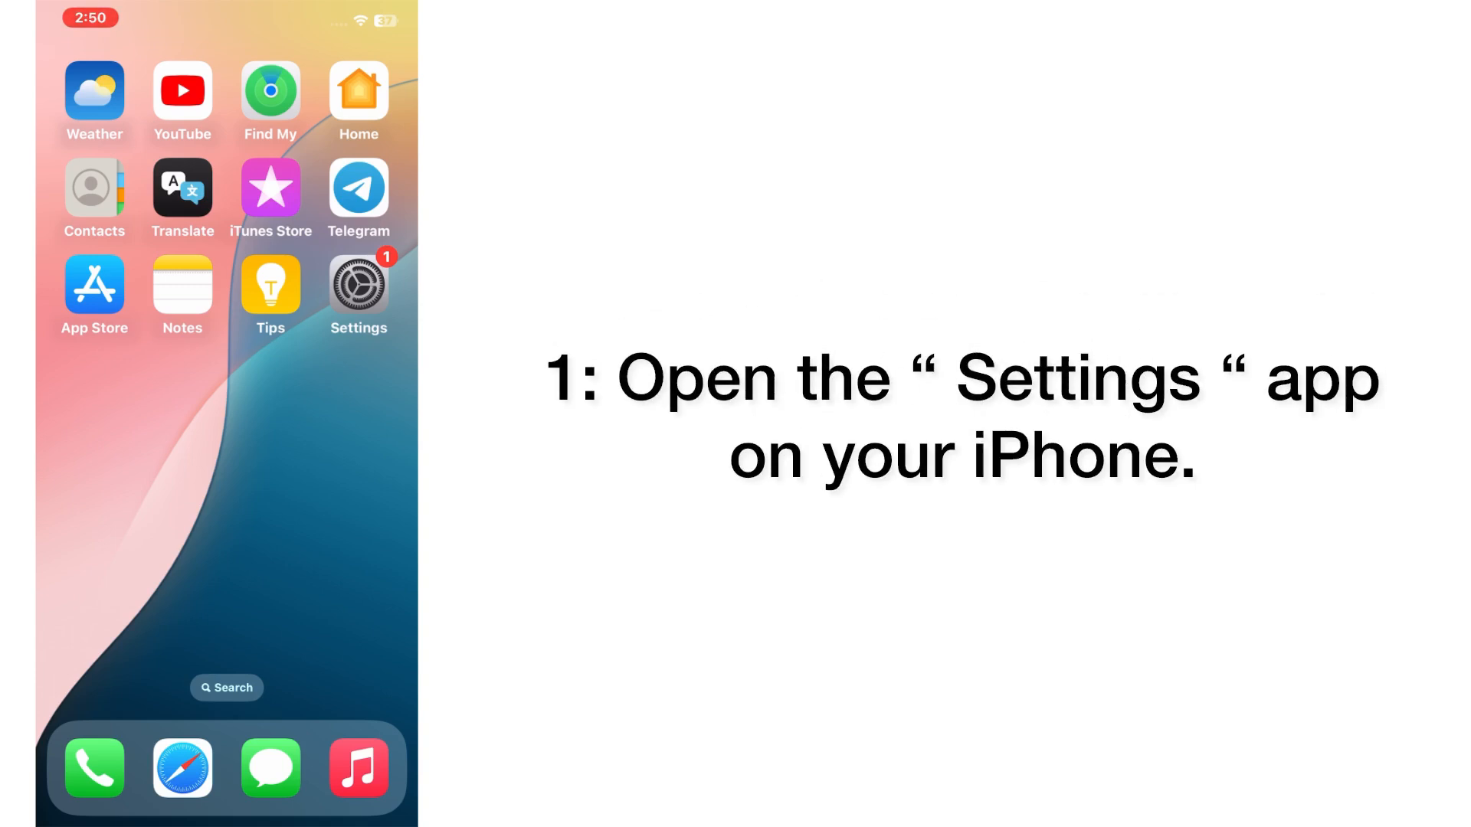
{"action": "left_click", "coordinate": [359, 286]}
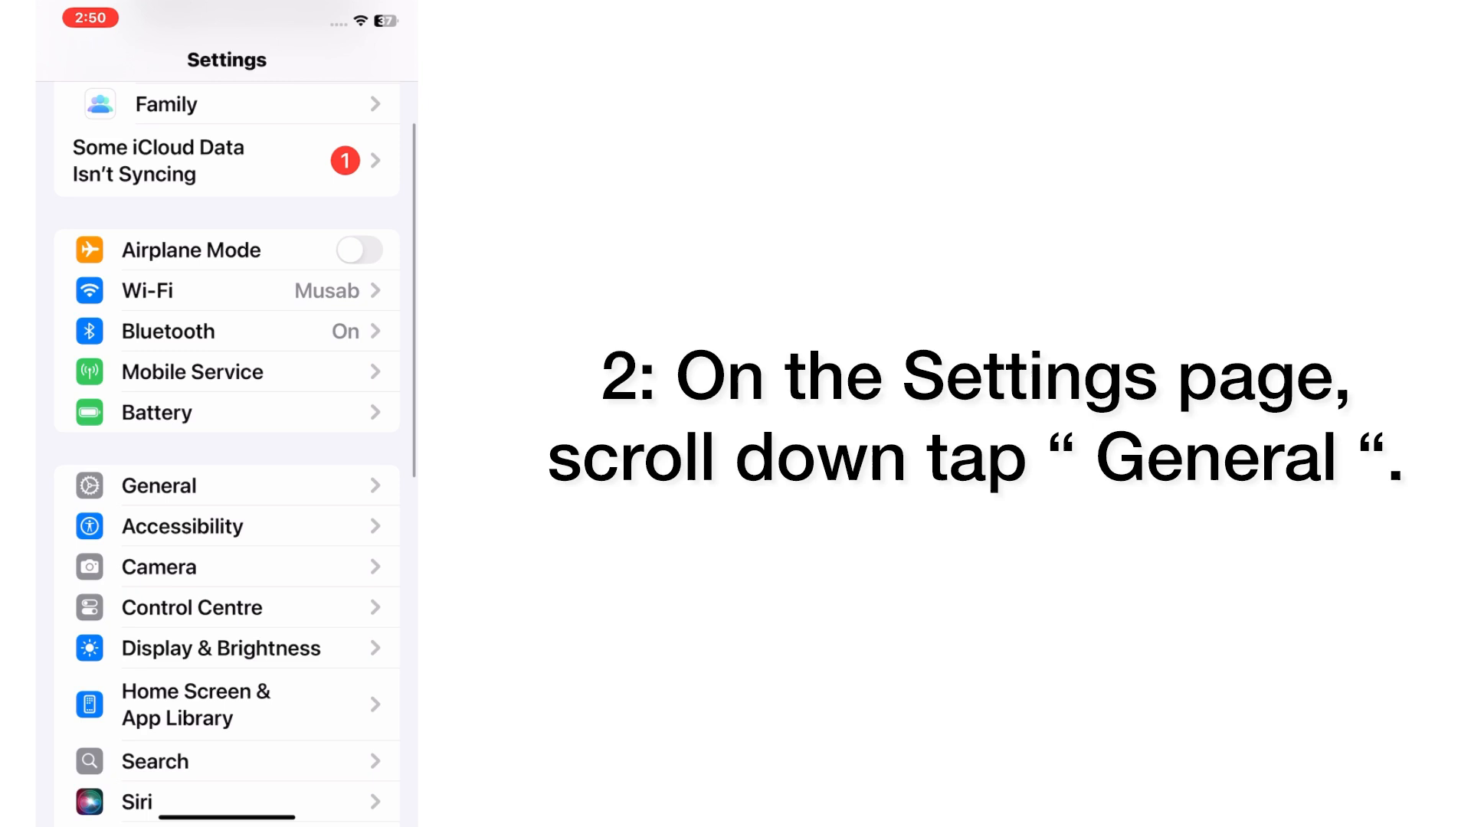
{"action": "left_click", "coordinate": [158, 485]}
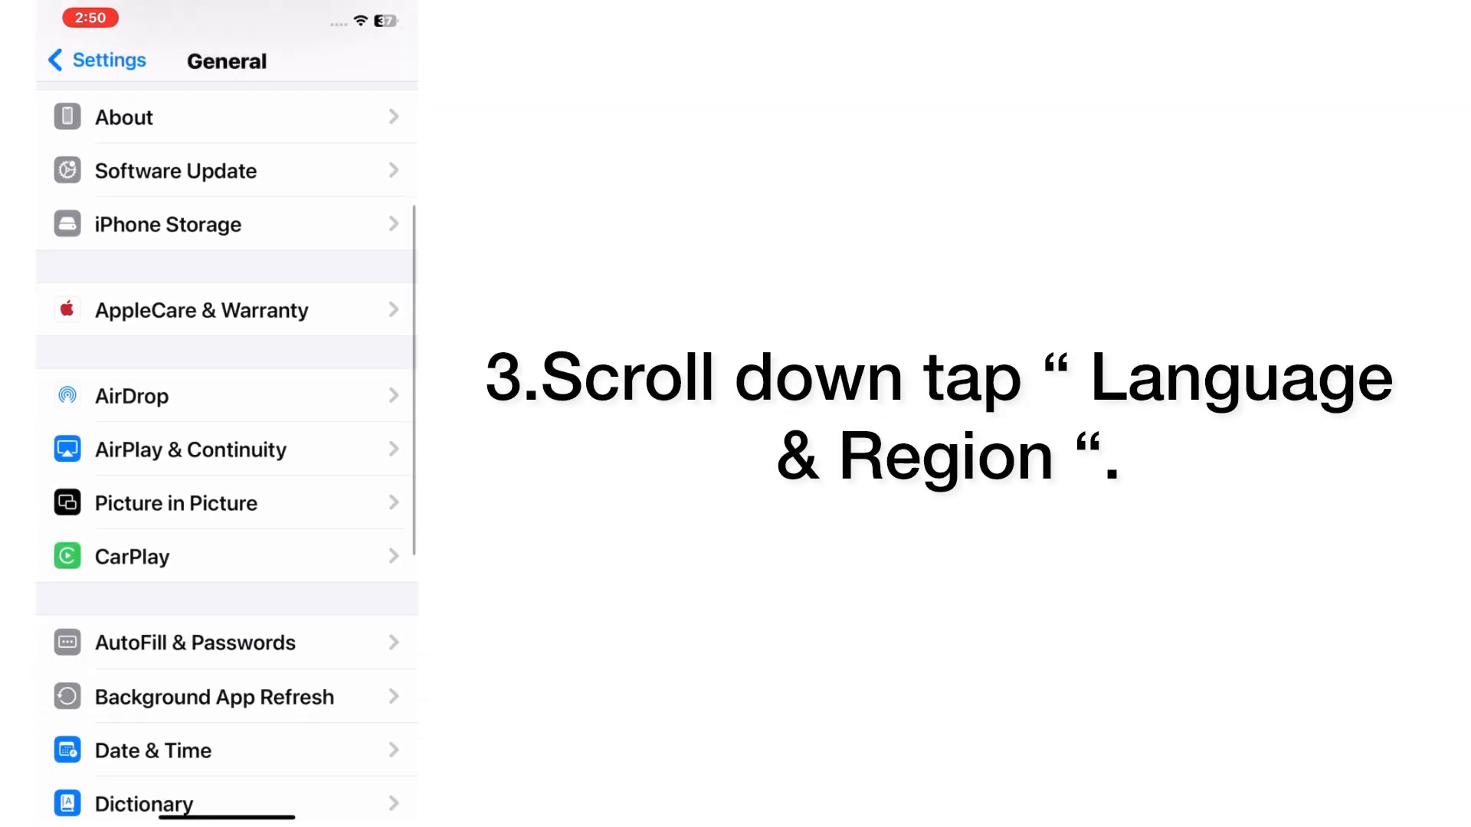
{"action": "scroll", "scroll_direction": "down", "scroll_amount": 3}
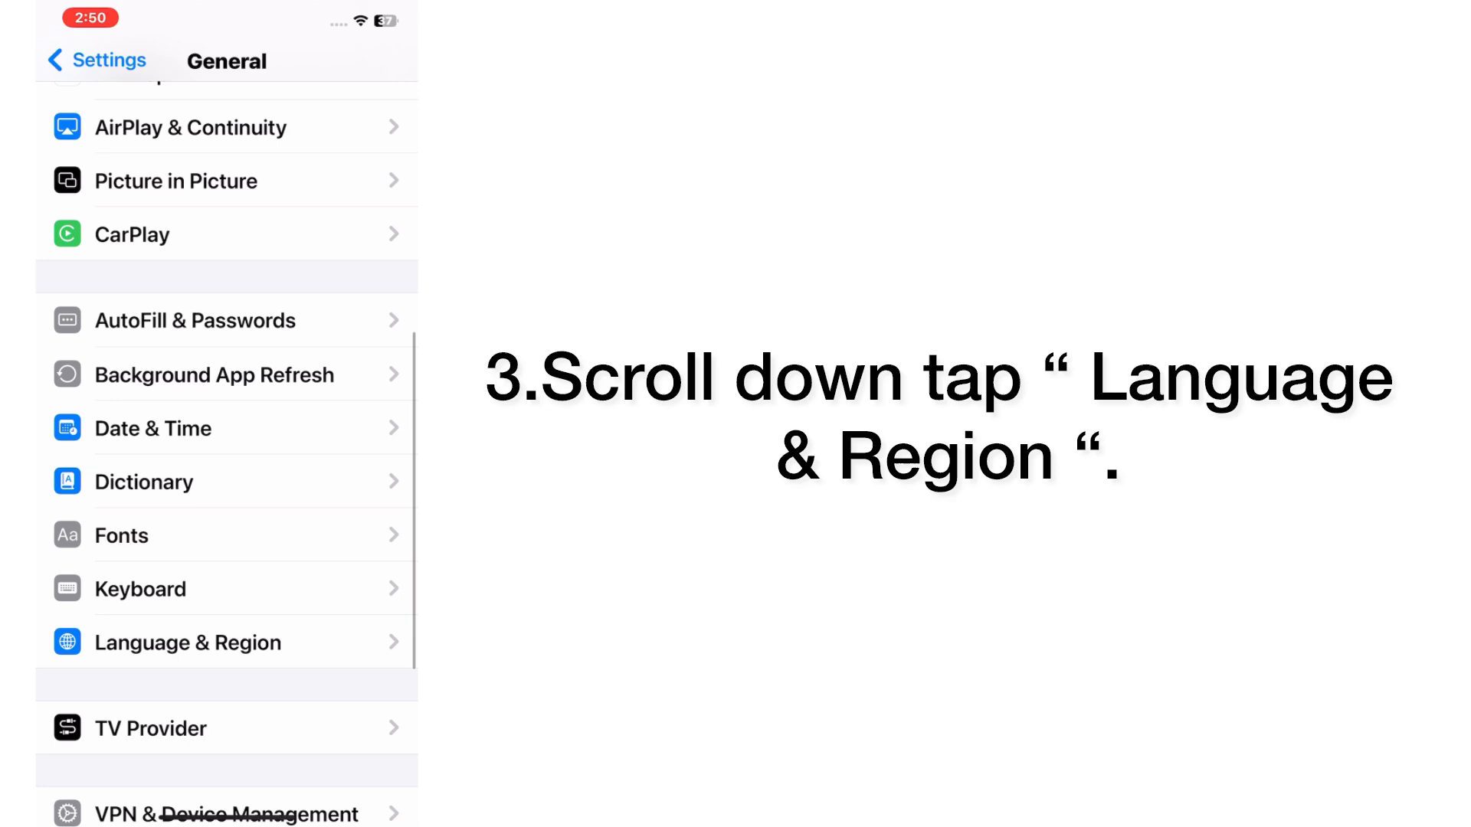
{"action": "left_click", "coordinate": [188, 642]}
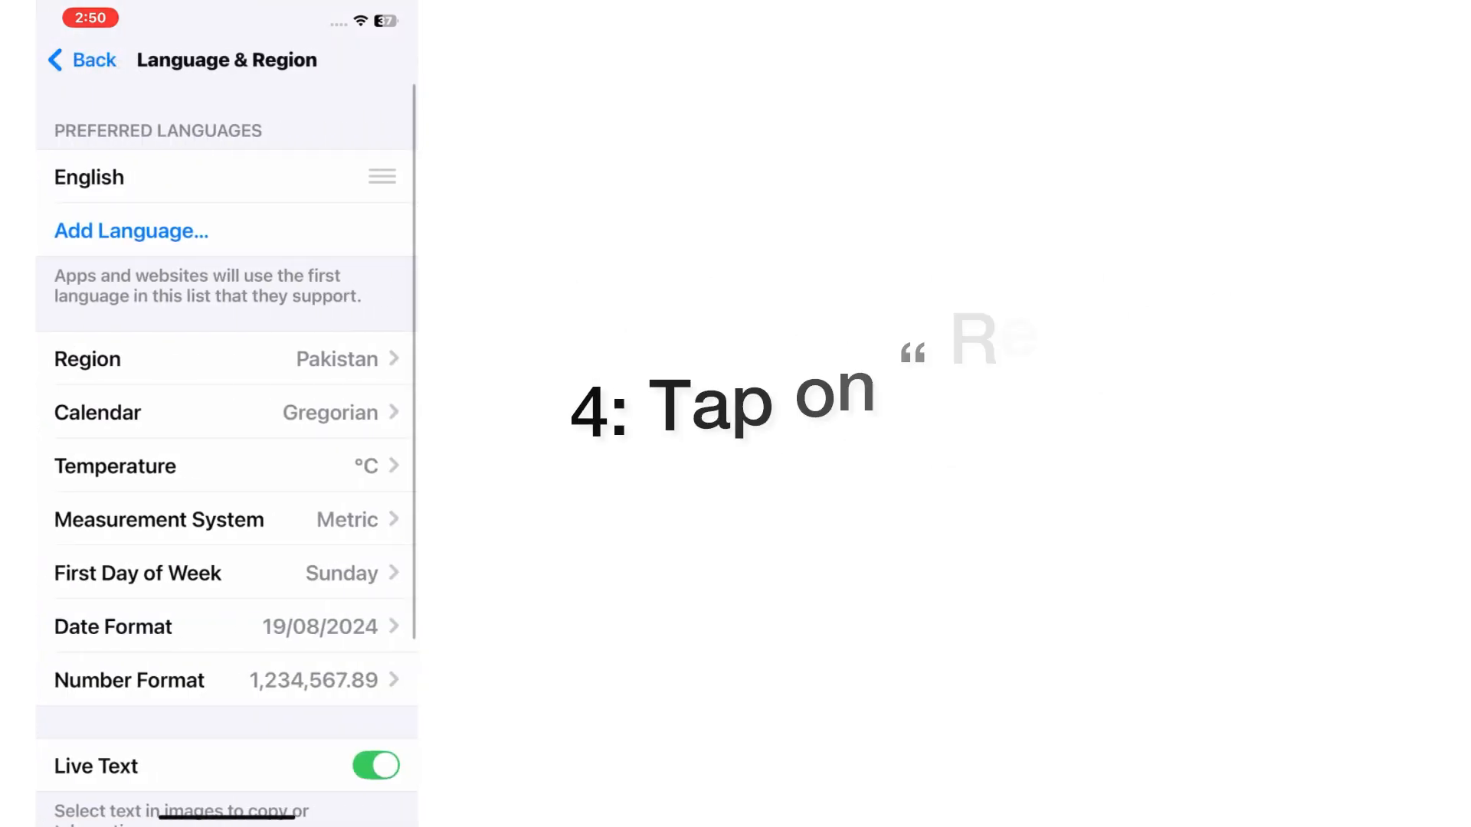
{"action": "left_click", "coordinate": [225, 359]}
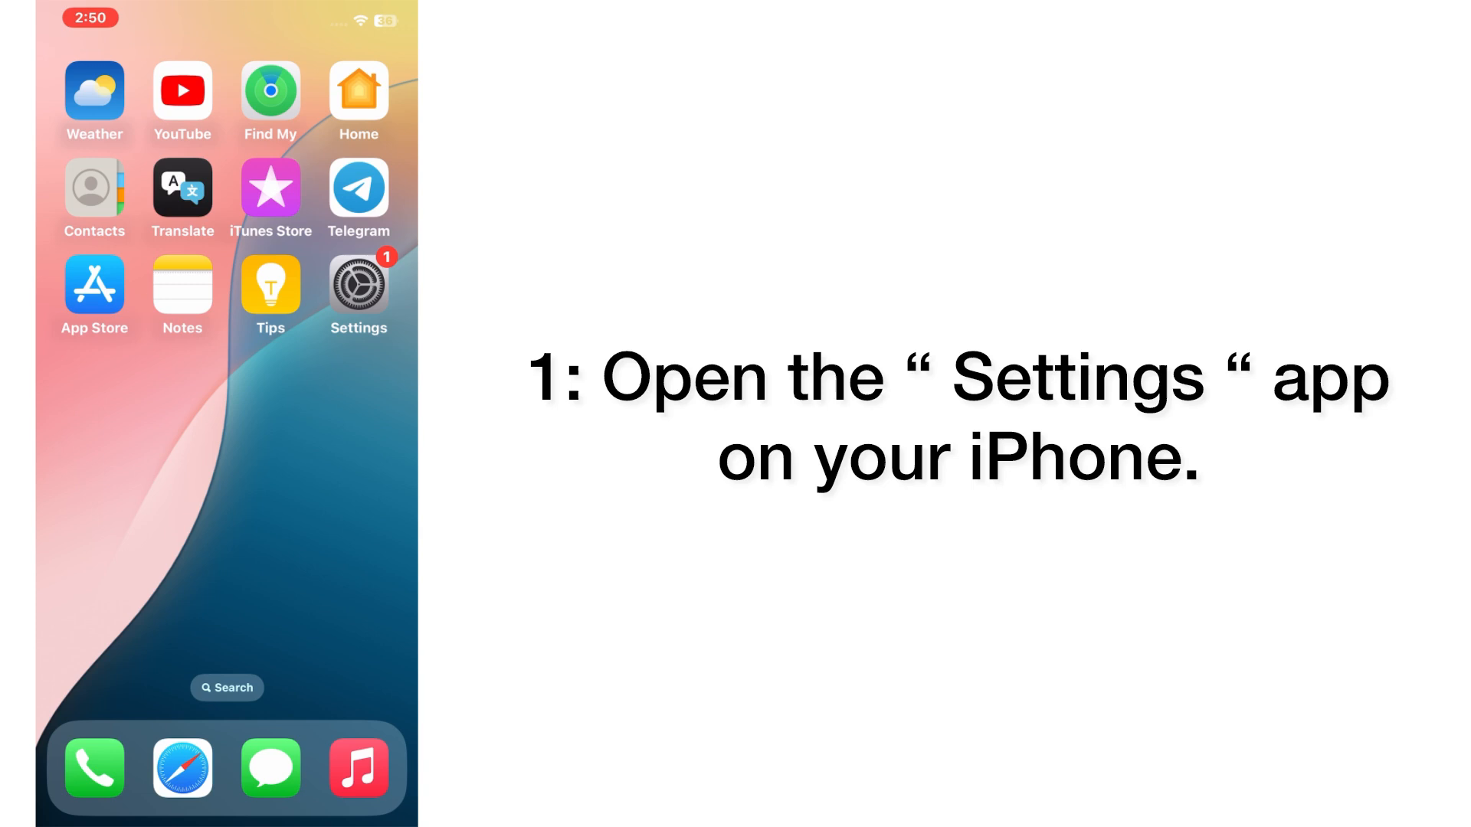
{"action": "left_click", "coordinate": [358, 287]}
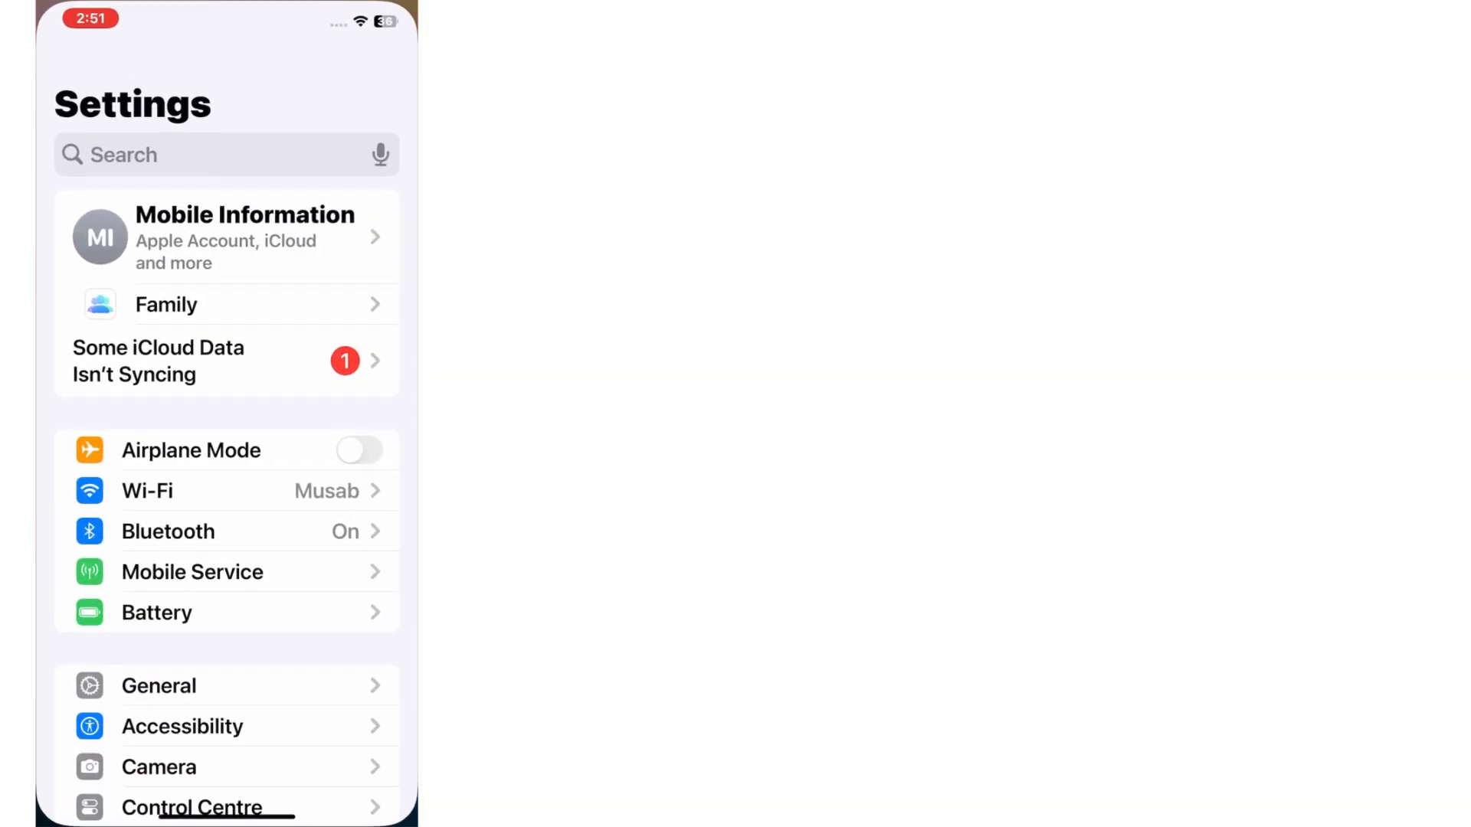
{"action": "scroll", "scroll_direction": "down", "scroll_amount": 3}
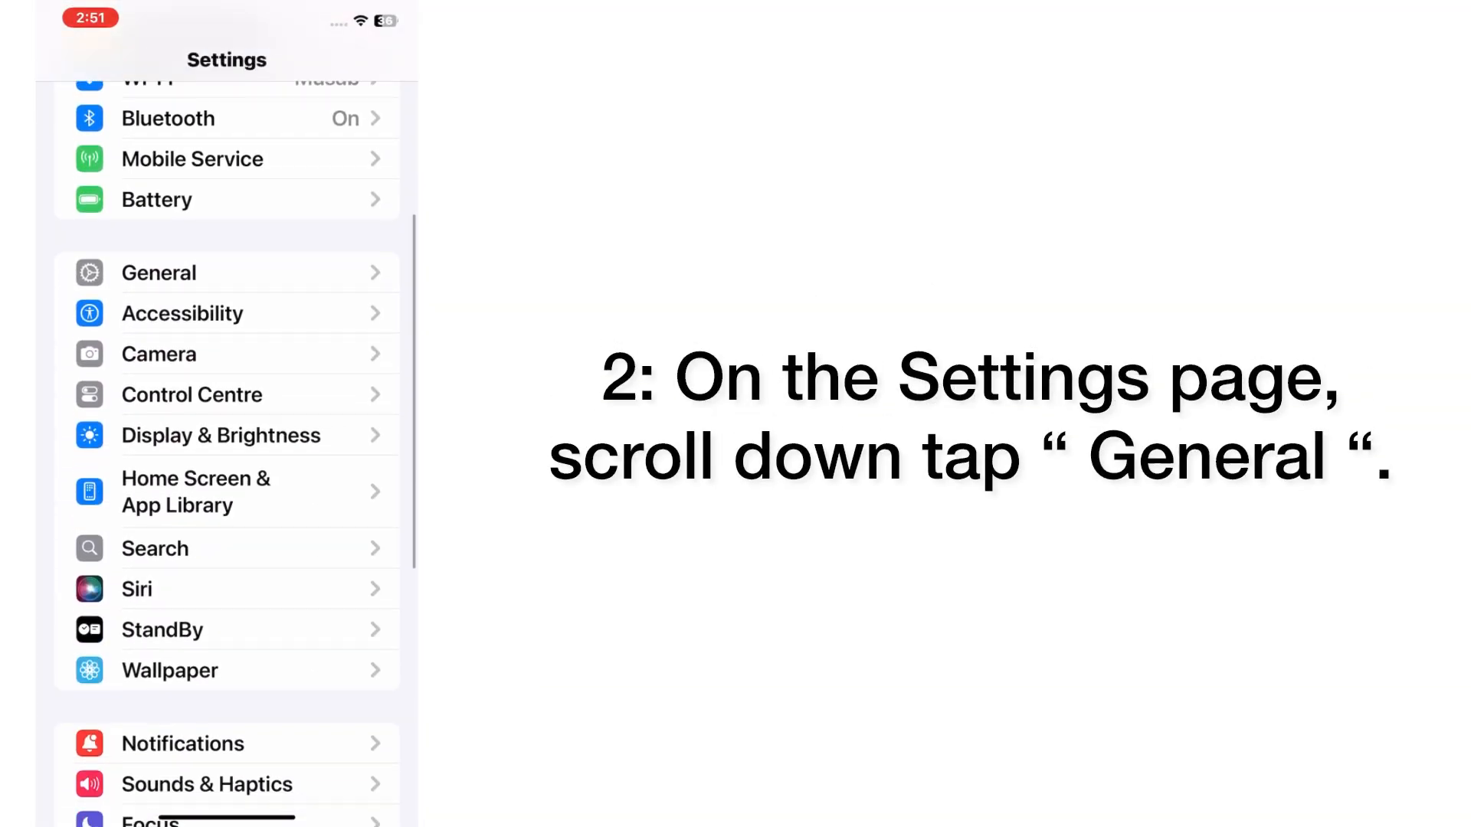
{"action": "left_click", "coordinate": [158, 272]}
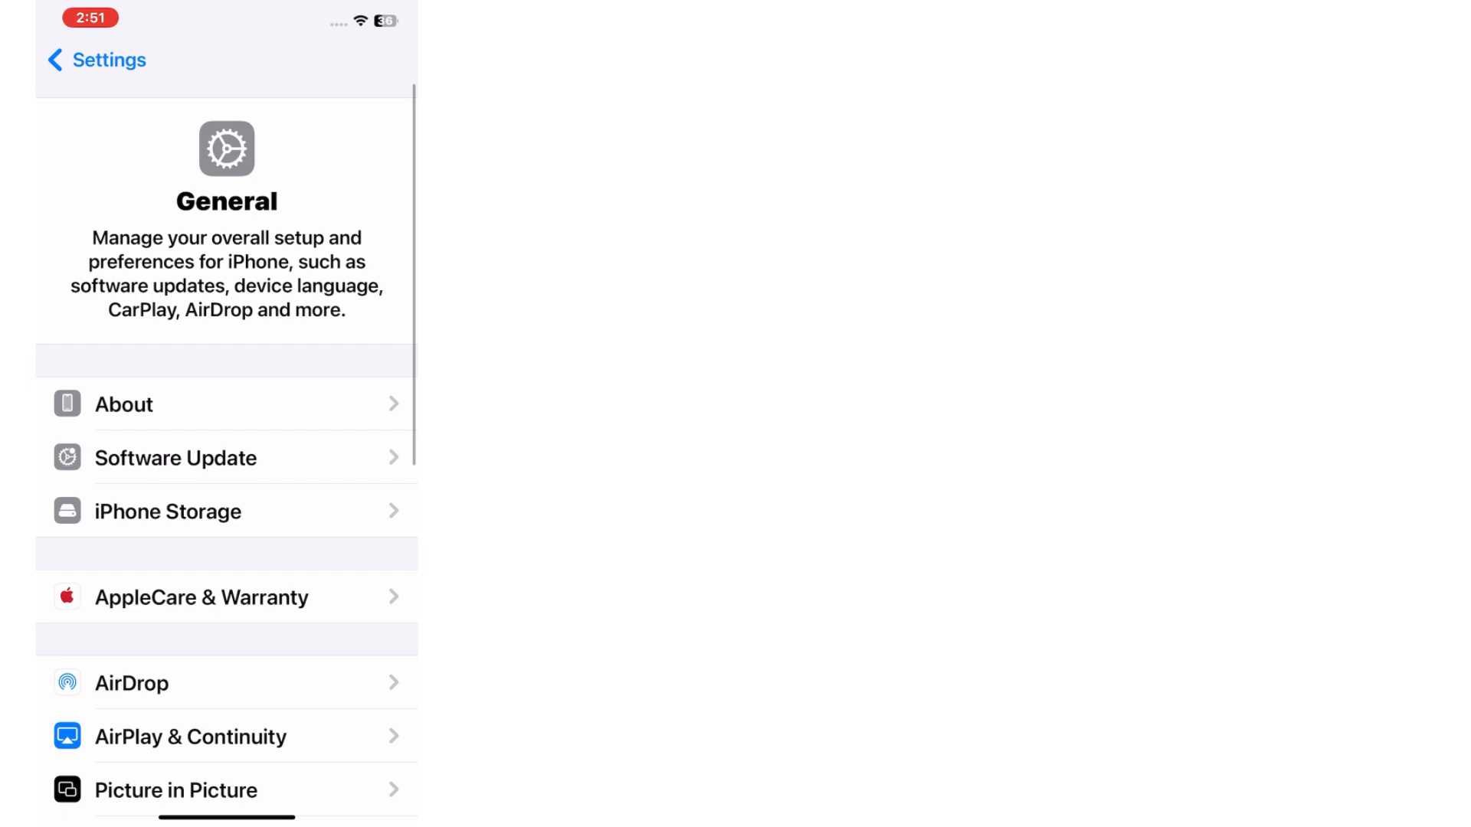
{"action": "scroll", "scroll_direction": "down", "scroll_amount": 3}
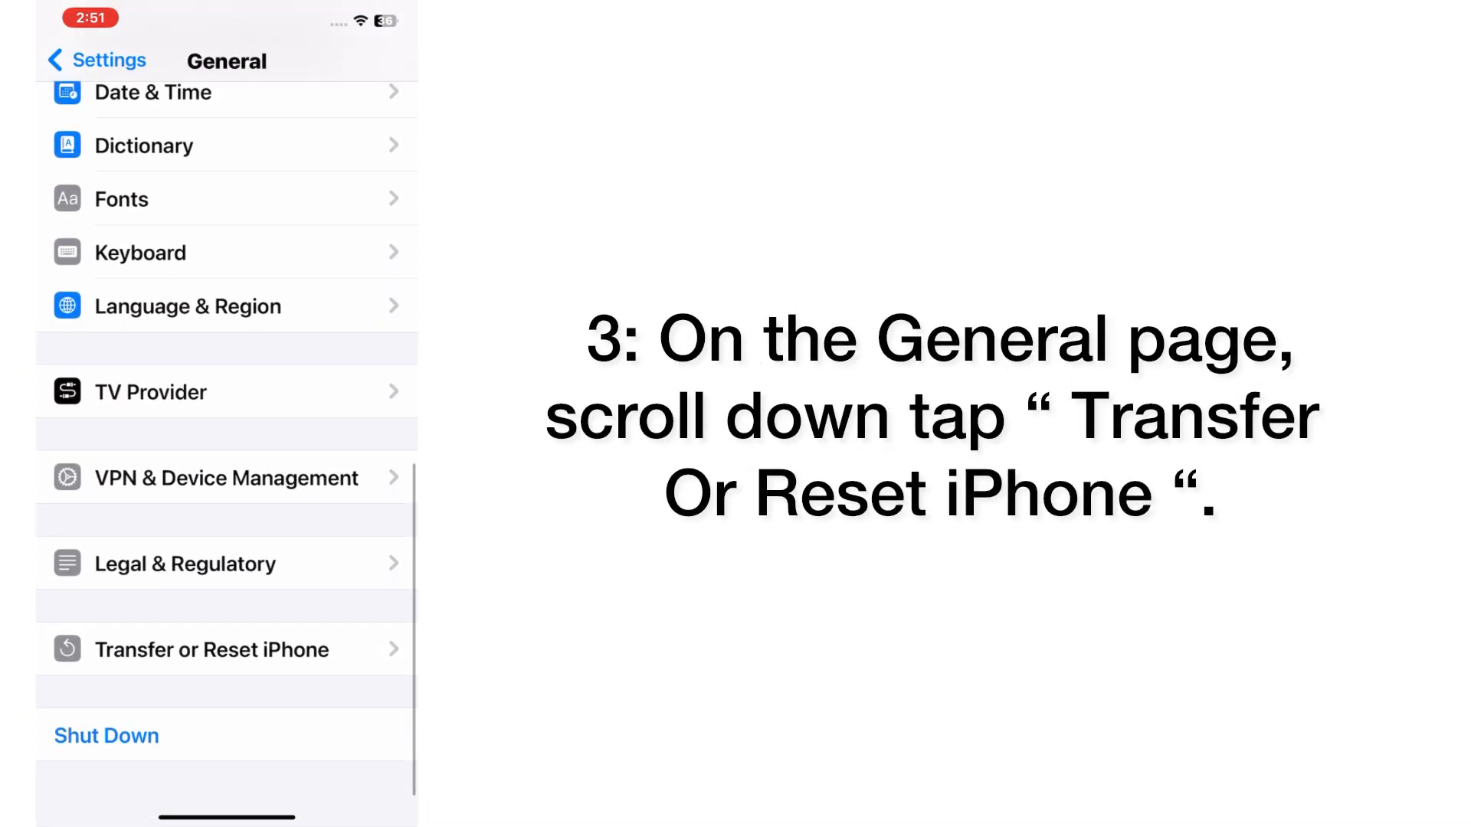
{"action": "left_click", "coordinate": [212, 649]}
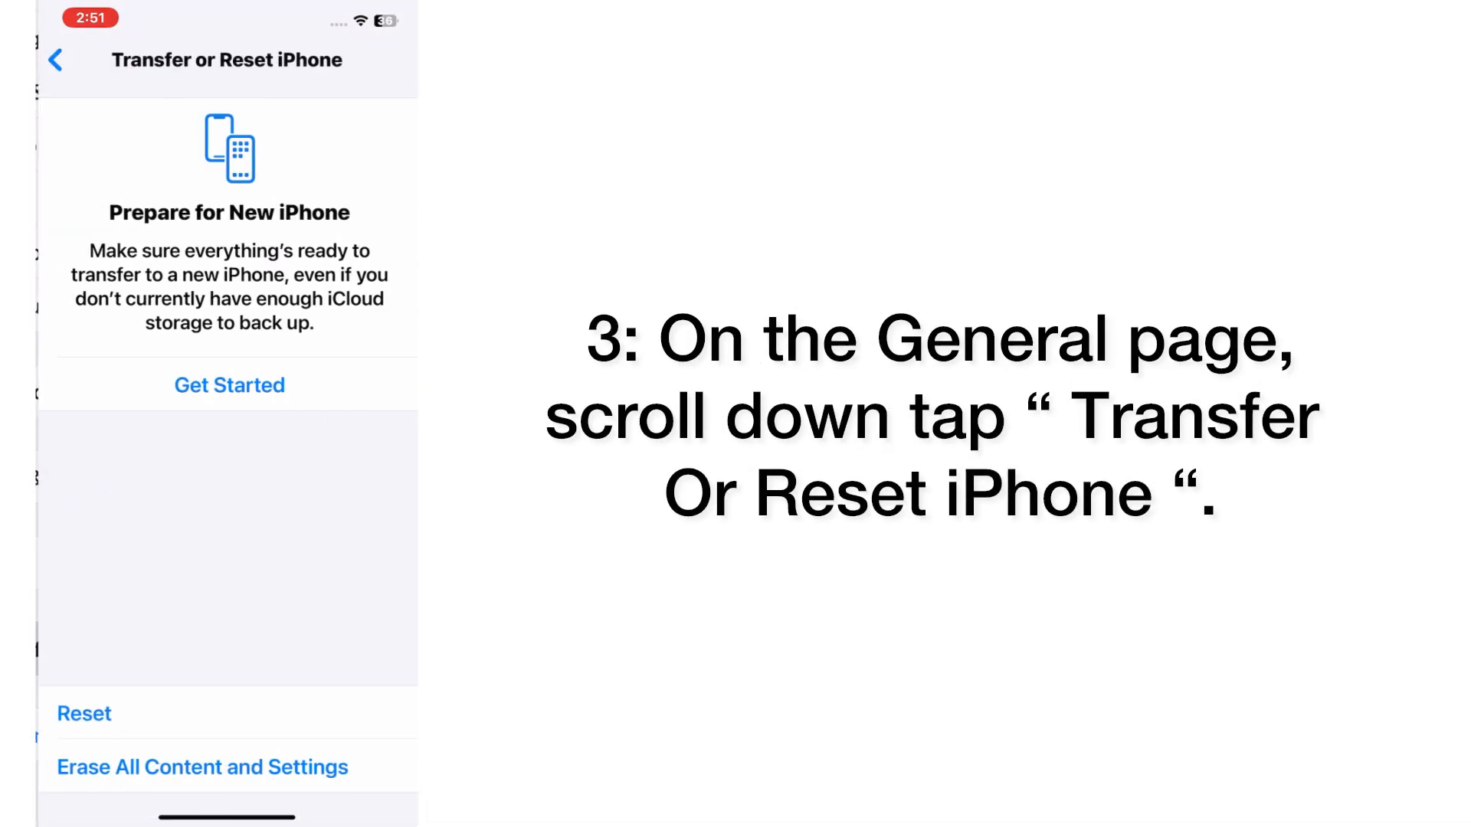
{"action": "left_click", "coordinate": [83, 714]}
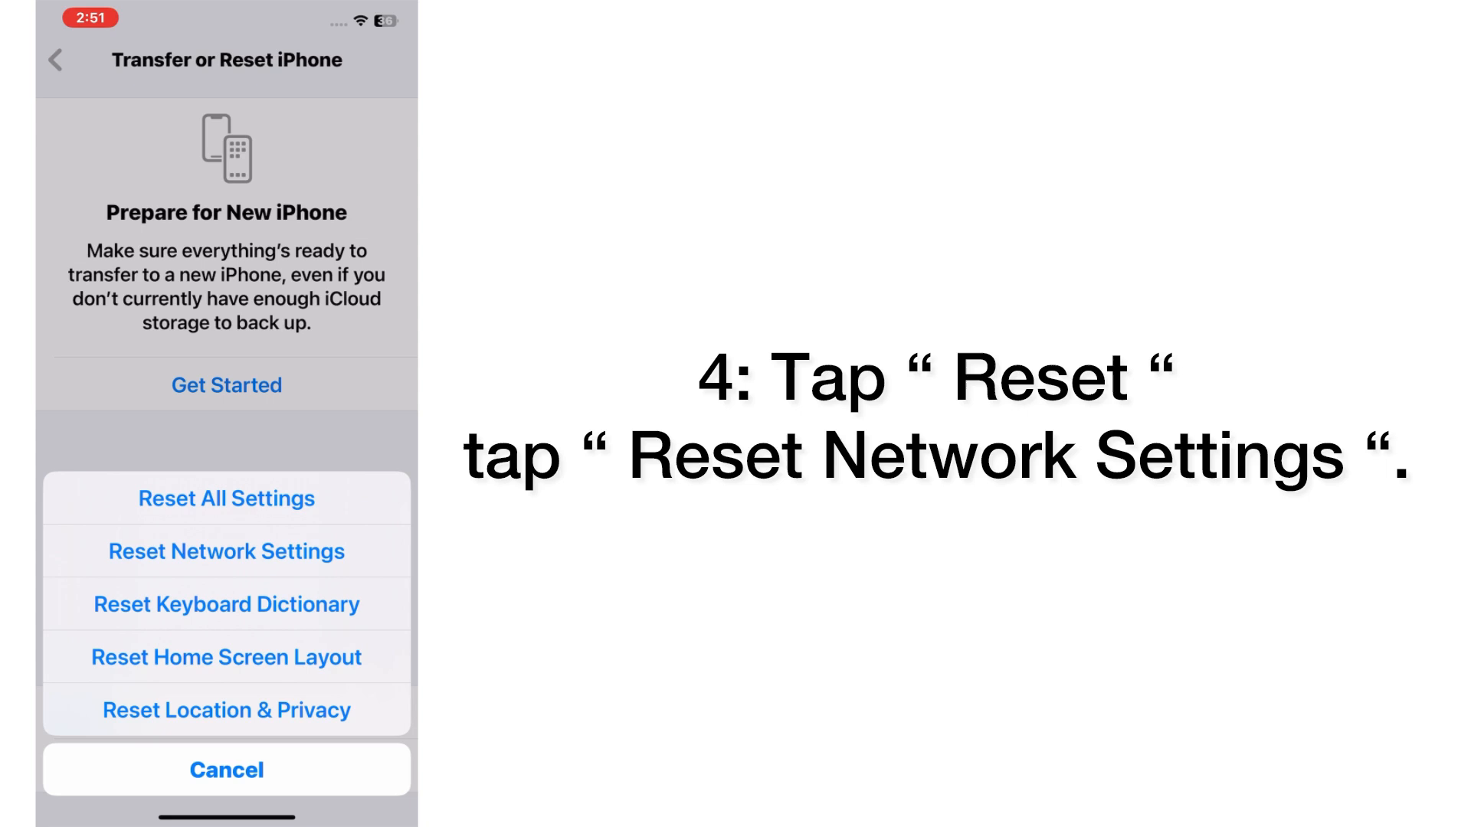
{"action": "left_click", "coordinate": [226, 551]}
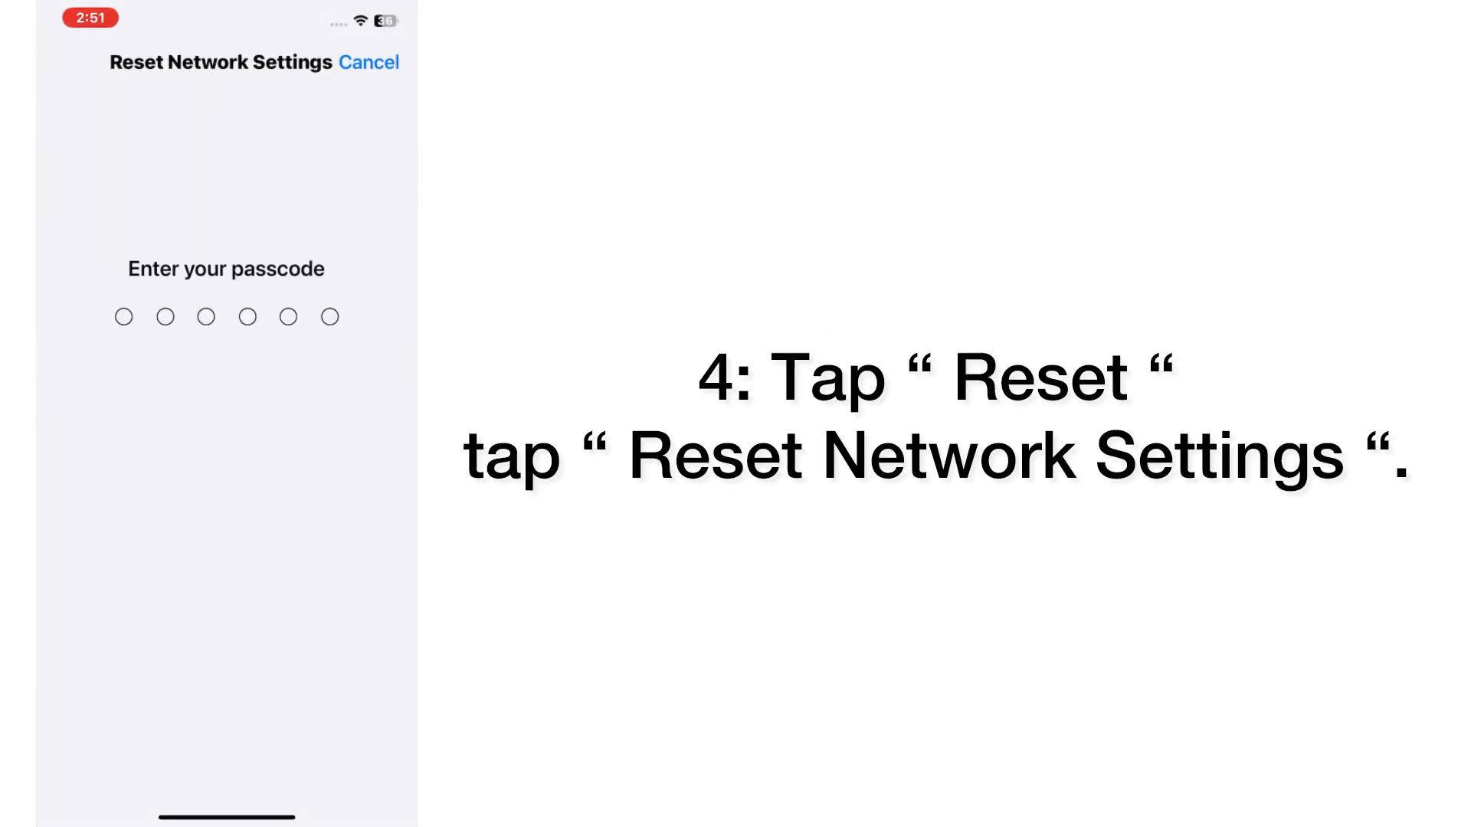
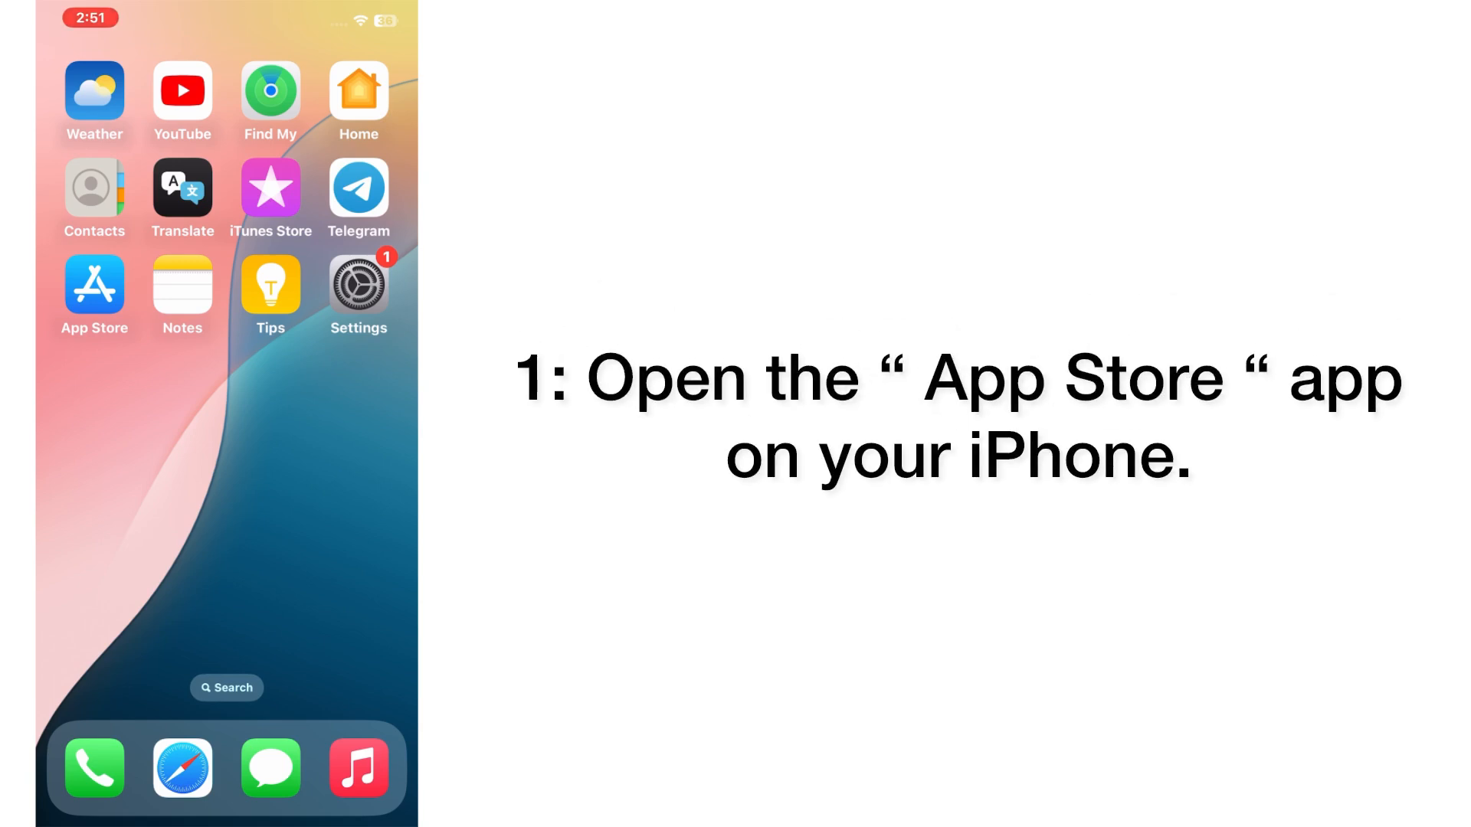
Step: Search the App Store for 'telegram' and open the Telegram Messenger listing
{"action": "left_click", "coordinate": [93, 285]}
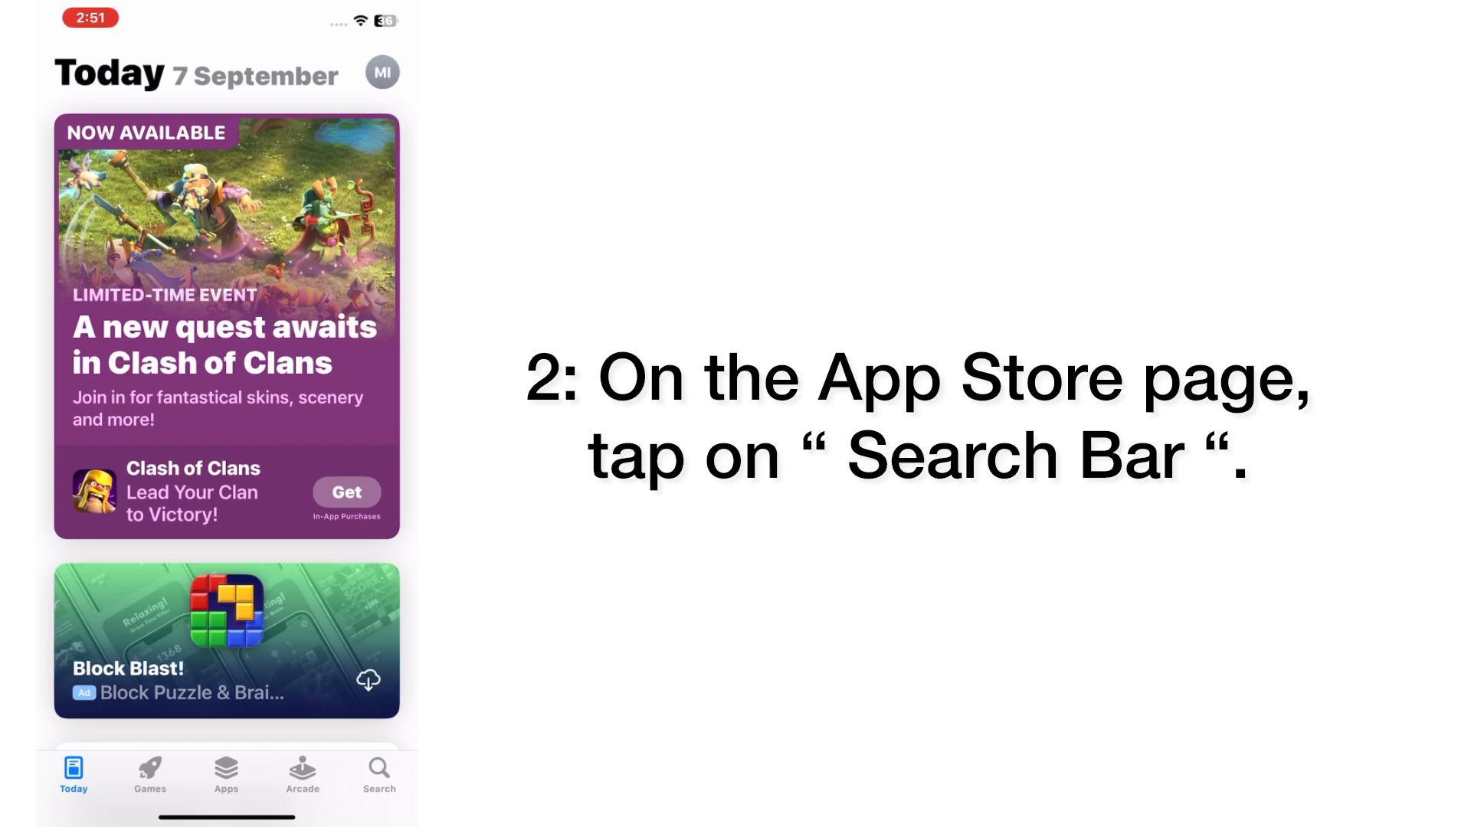
{"action": "left_click", "coordinate": [379, 774]}
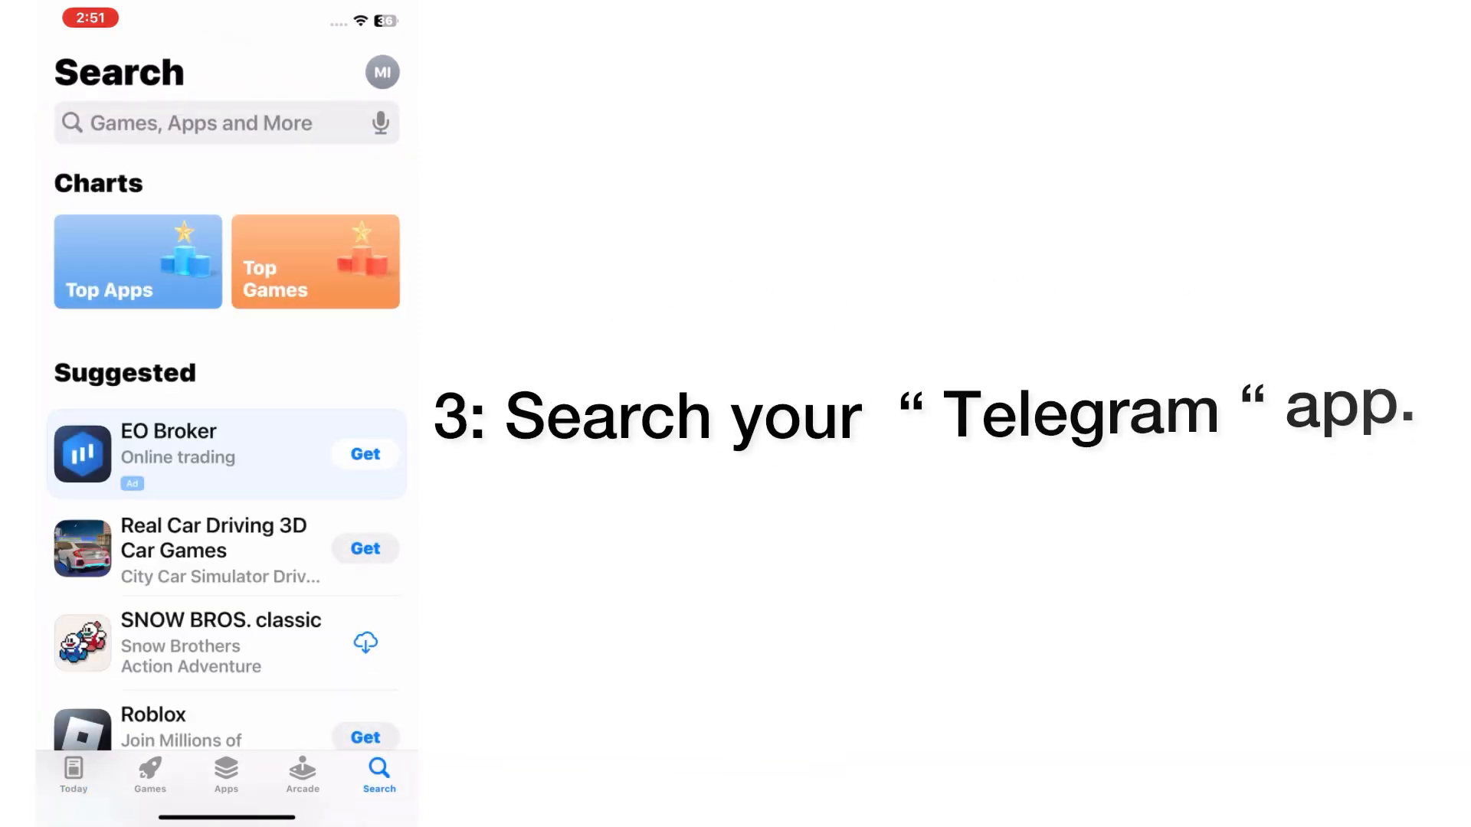
{"action": "left_click", "coordinate": [225, 122]}
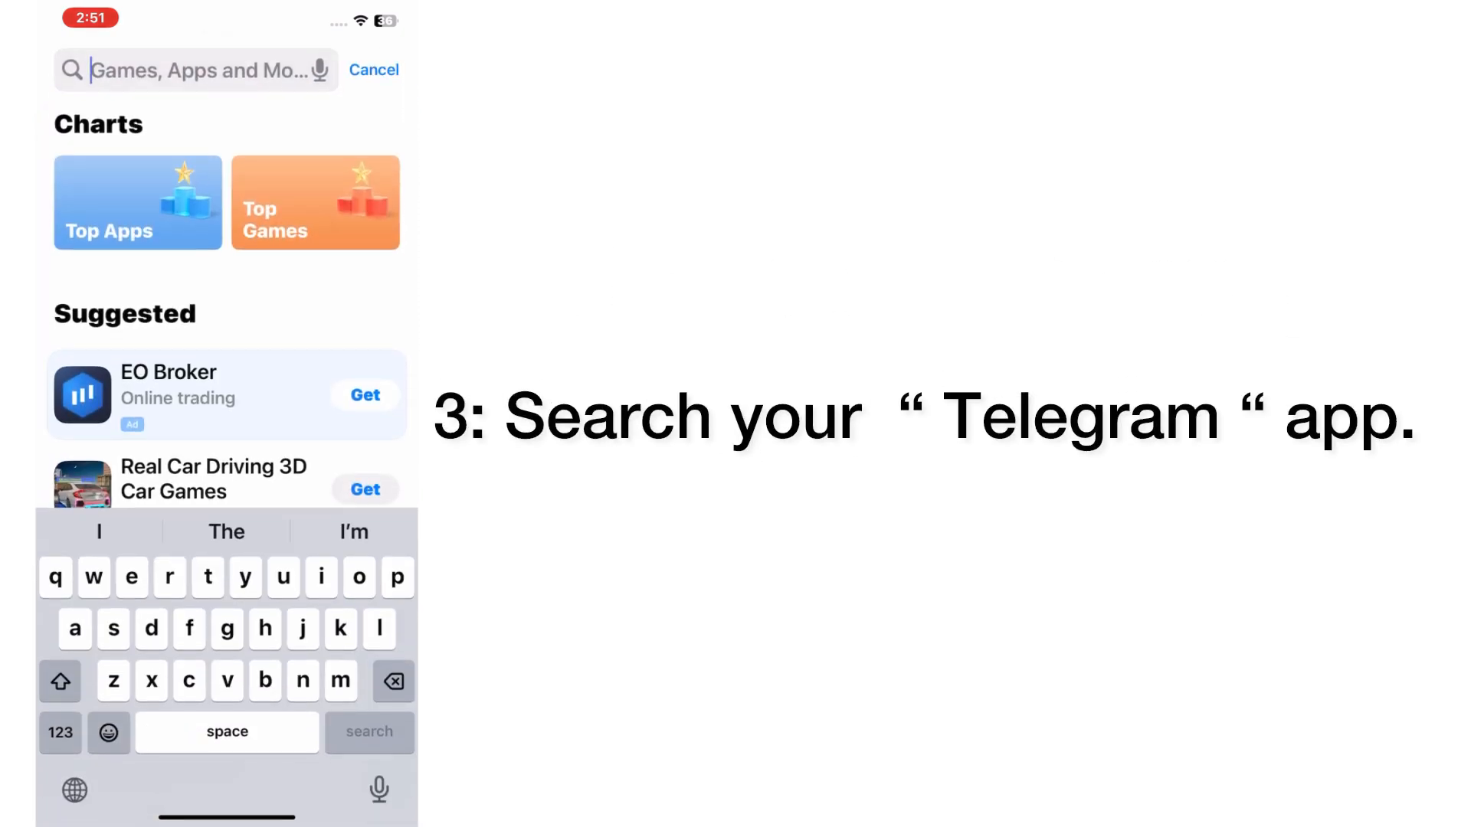
{"action": "type", "text": "te"}
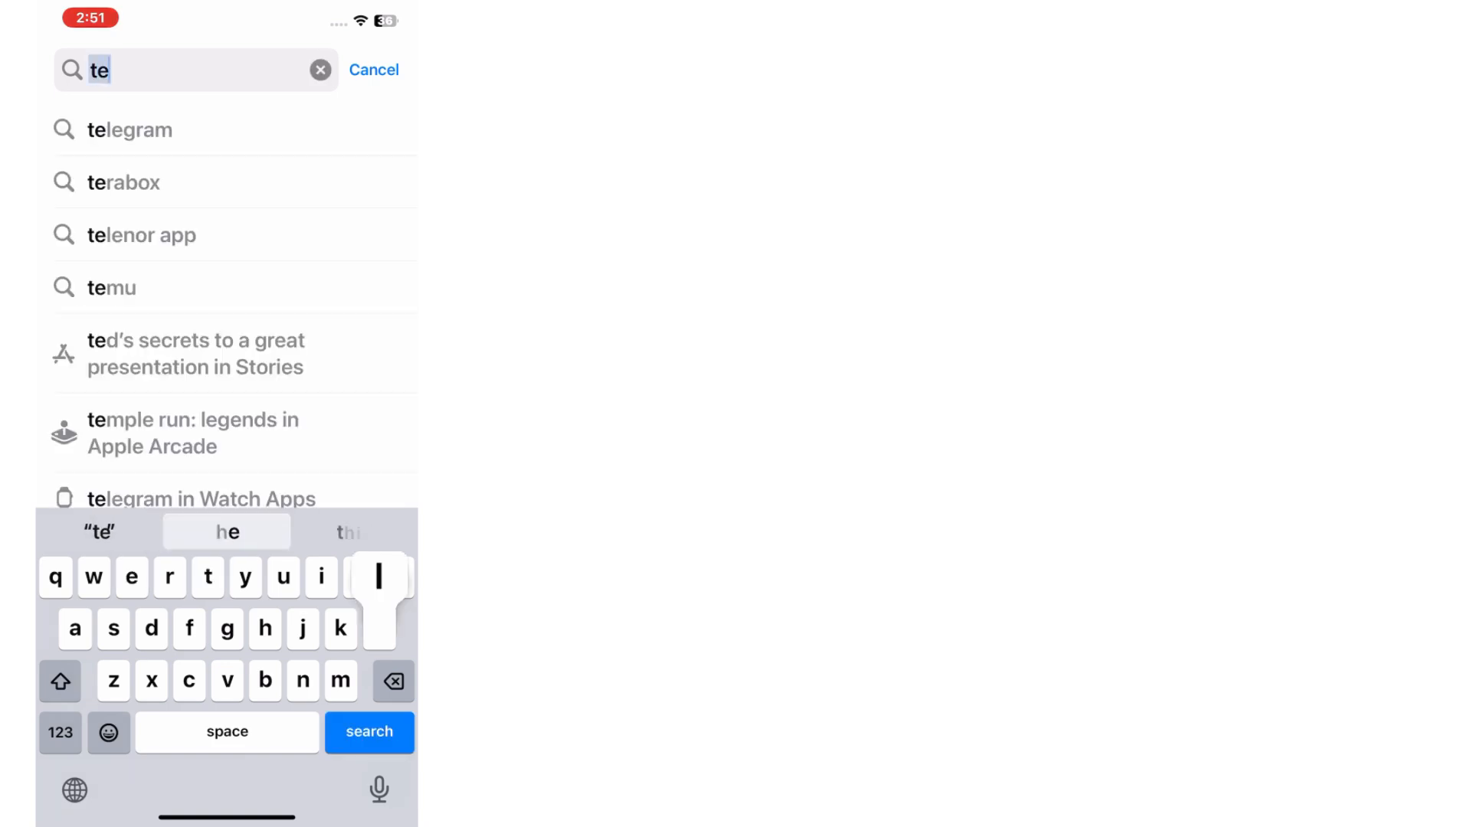
{"action": "left_click", "coordinate": [129, 130]}
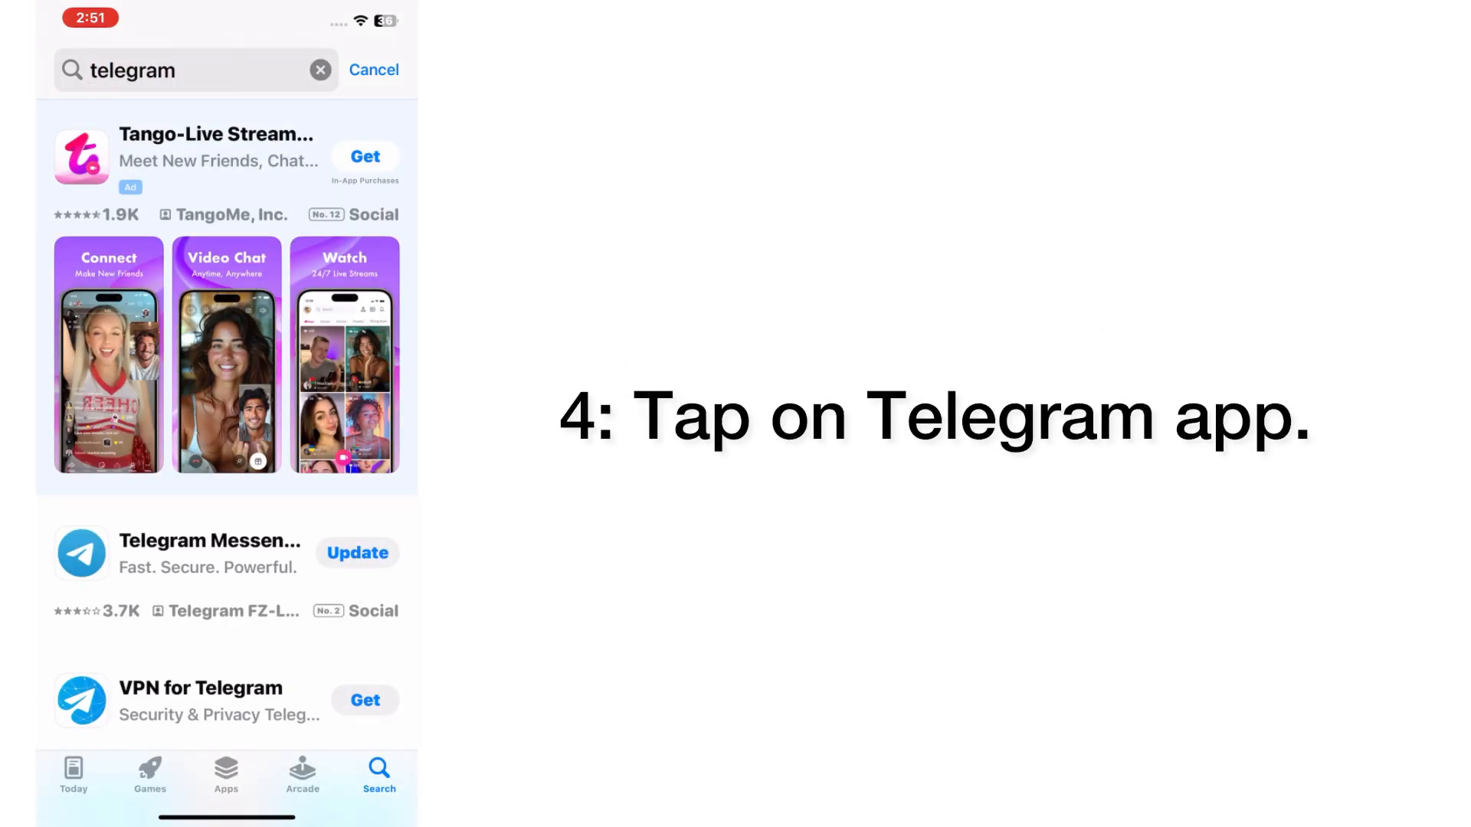
{"action": "left_click", "coordinate": [210, 553]}
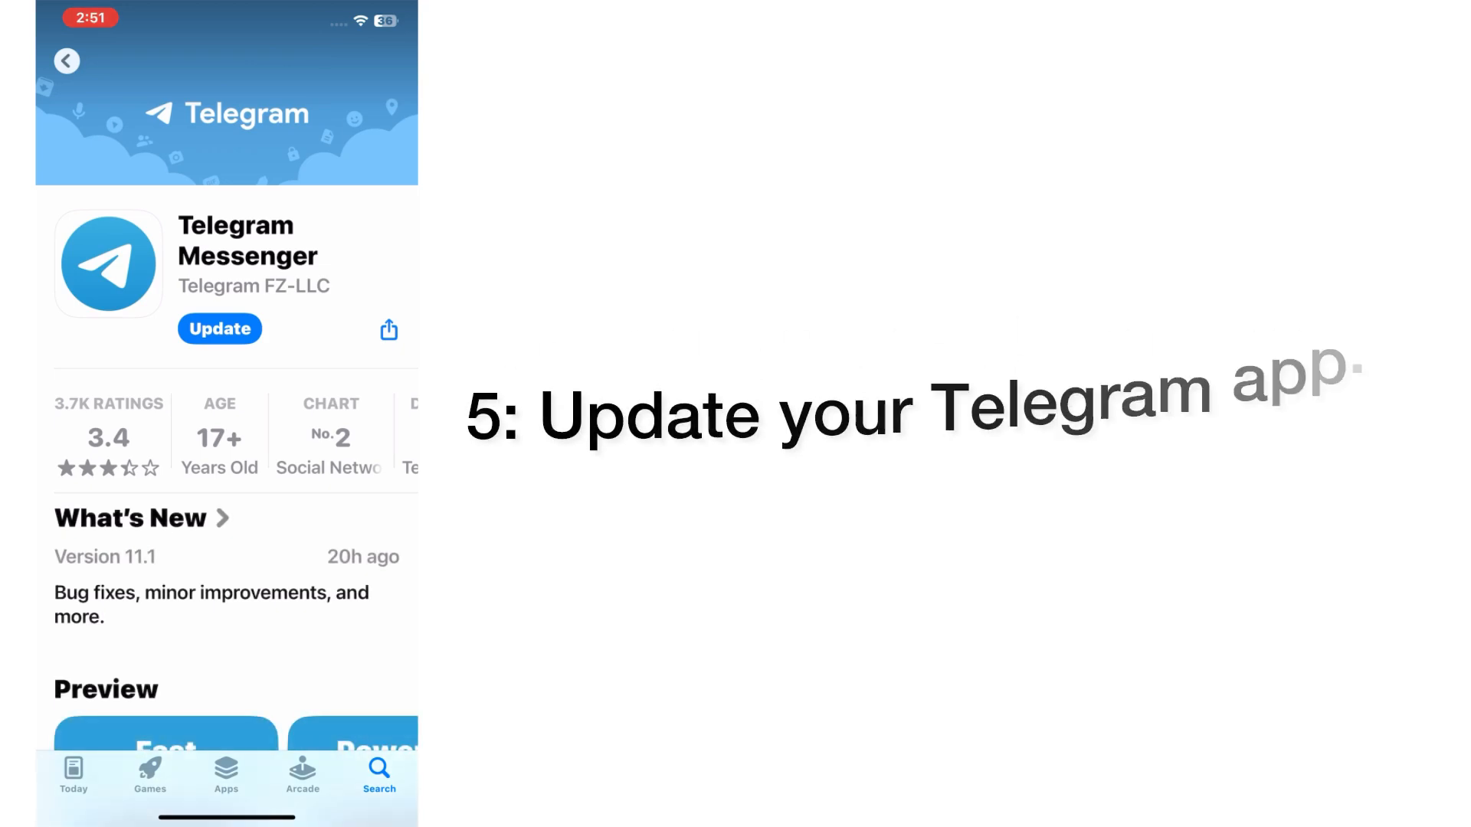